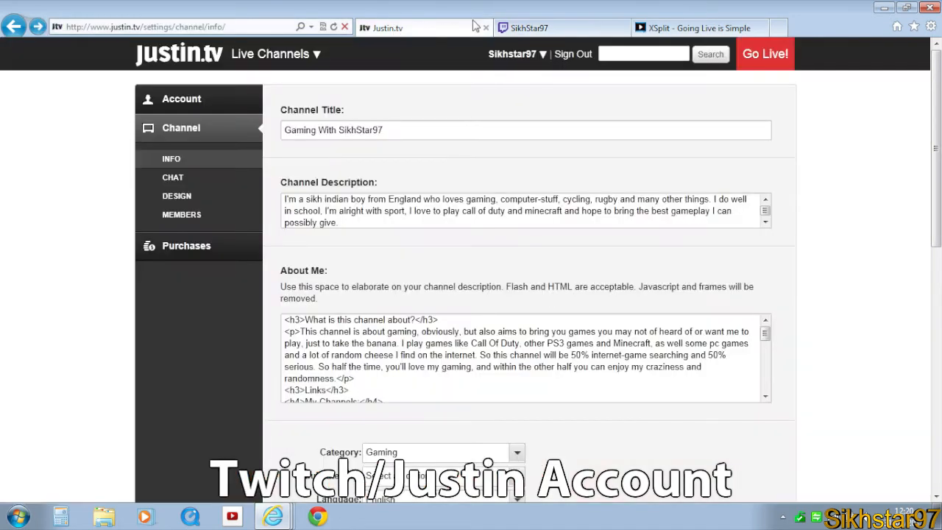
- Leave the channel Info settings via the account dropdown and open the channel's public page
left_click(563, 28)
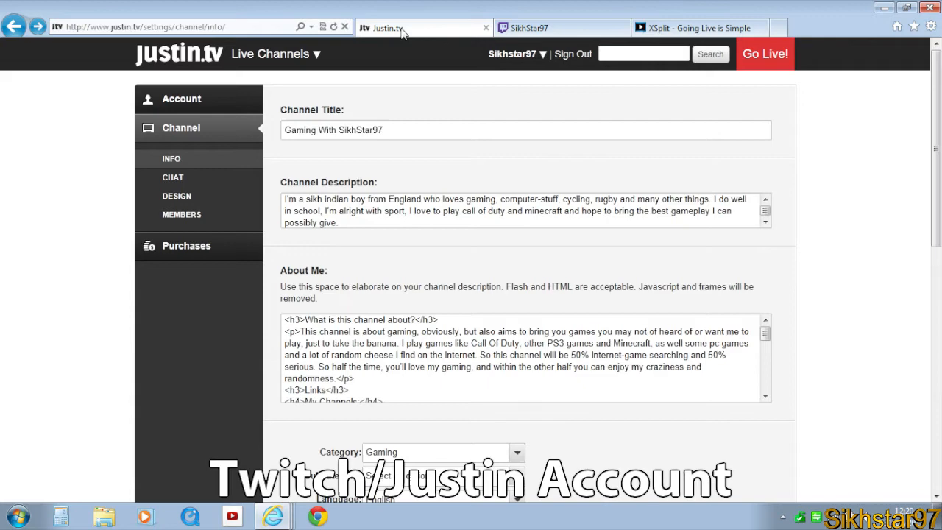
left_click(559, 28)
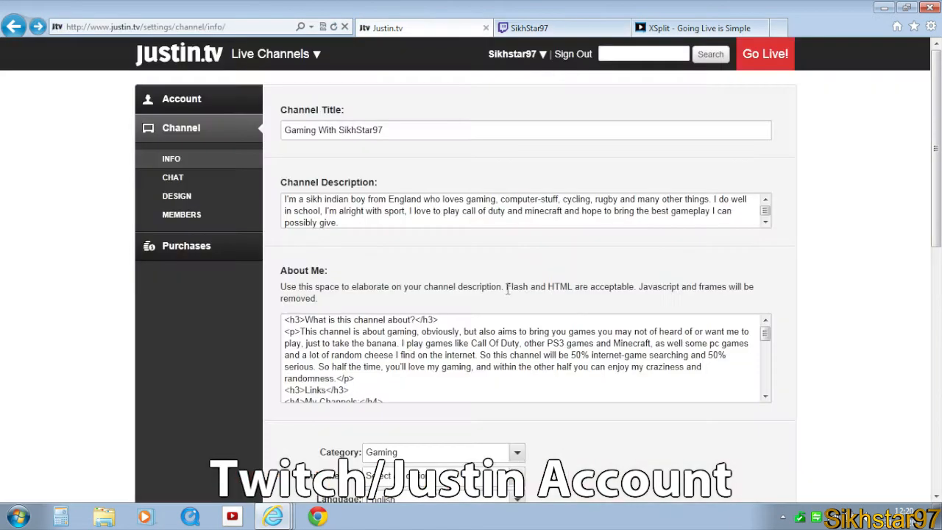
scroll("down", 3)
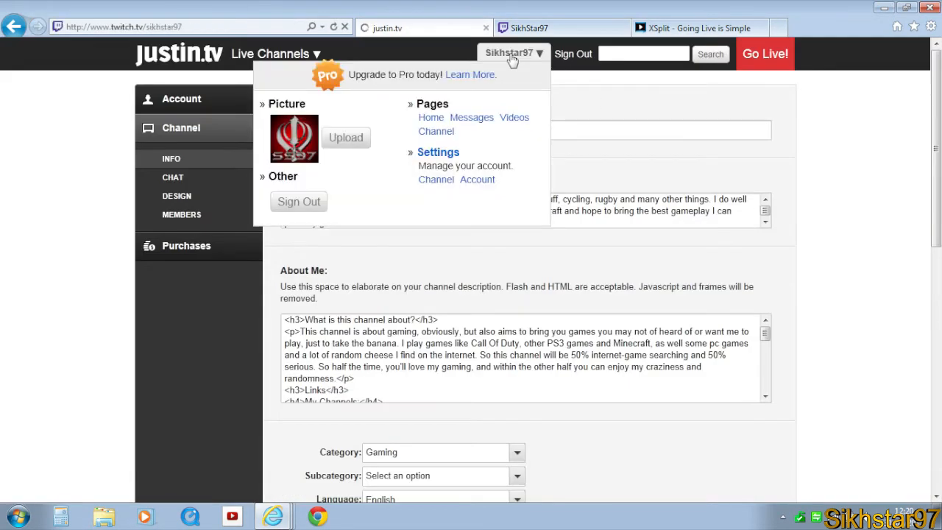
left_click(424, 27)
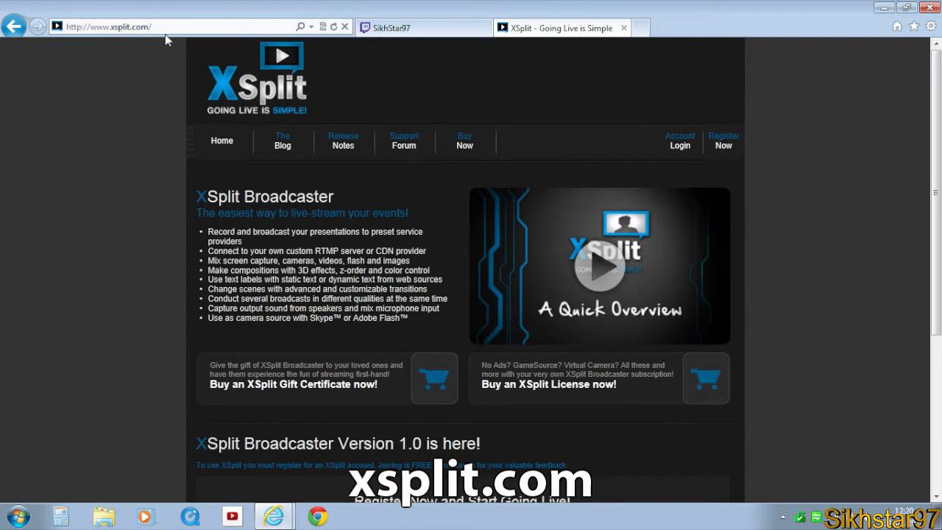
scroll("down", 3)
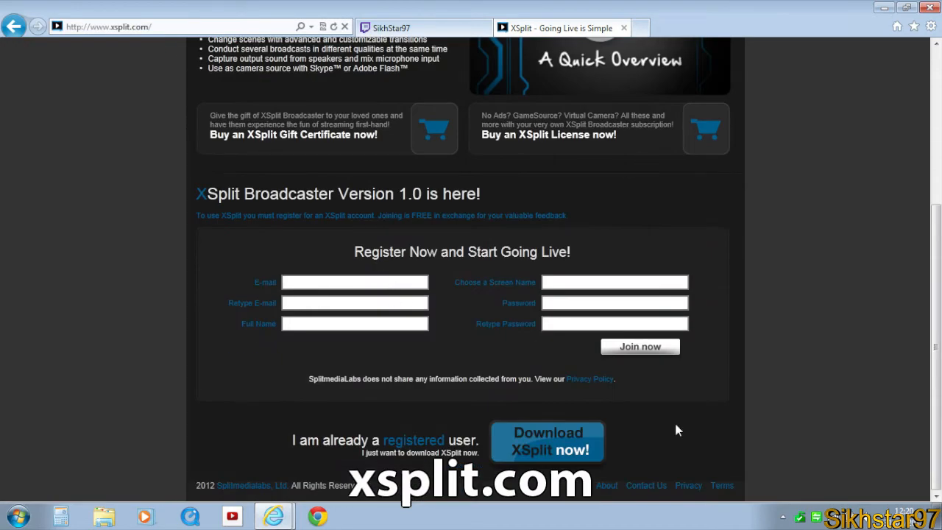
scroll("up", 3)
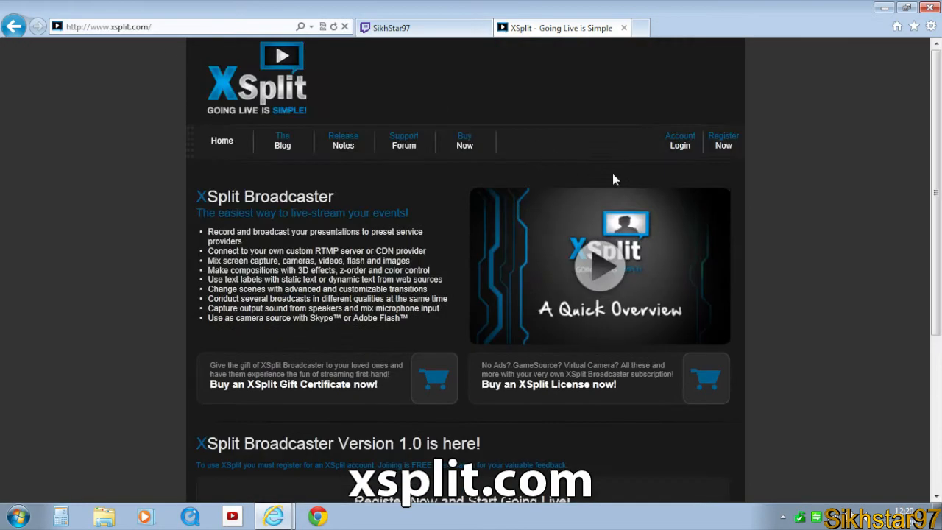
scroll("down", 3)
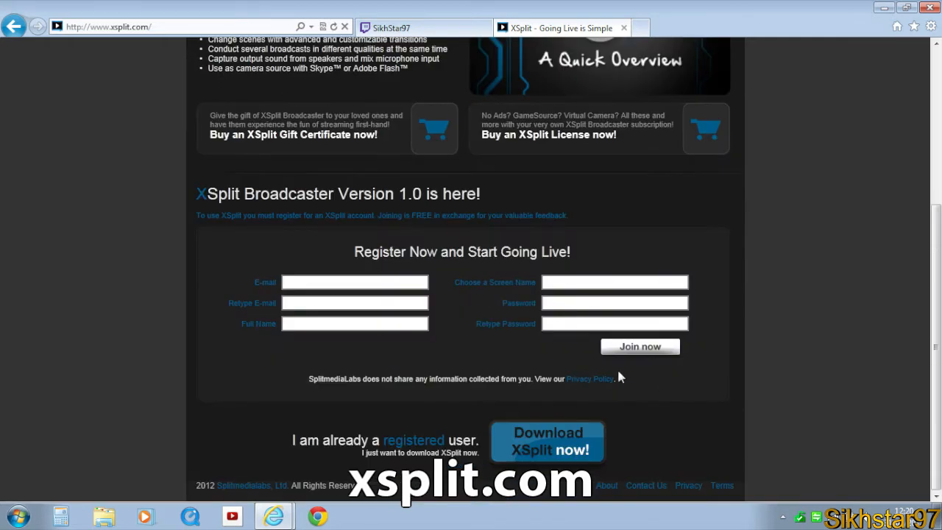
mouse_move(444, 438)
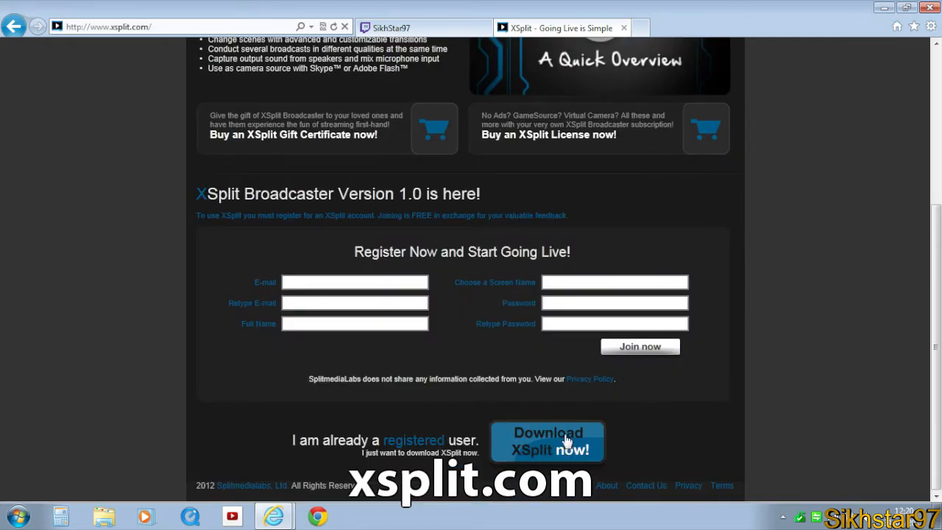
mouse_move(529, 403)
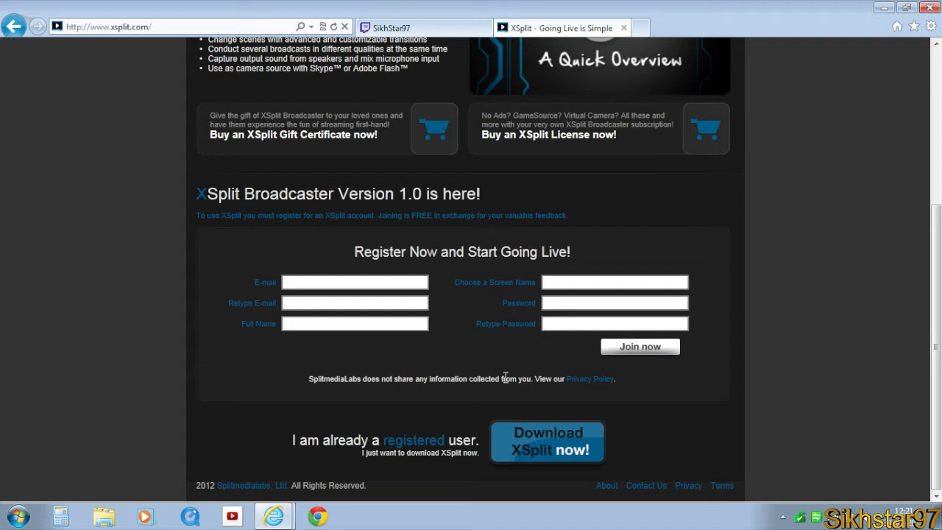
mouse_move(462, 375)
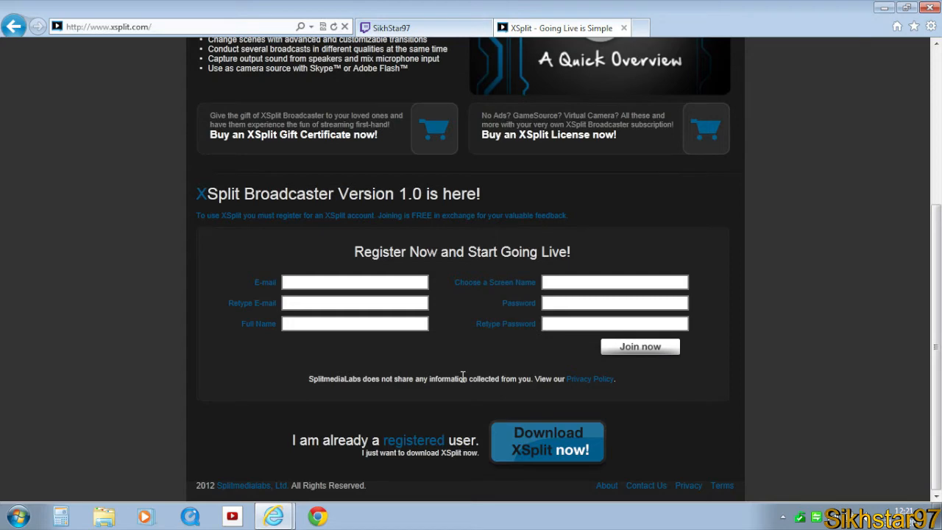
left_click(424, 28)
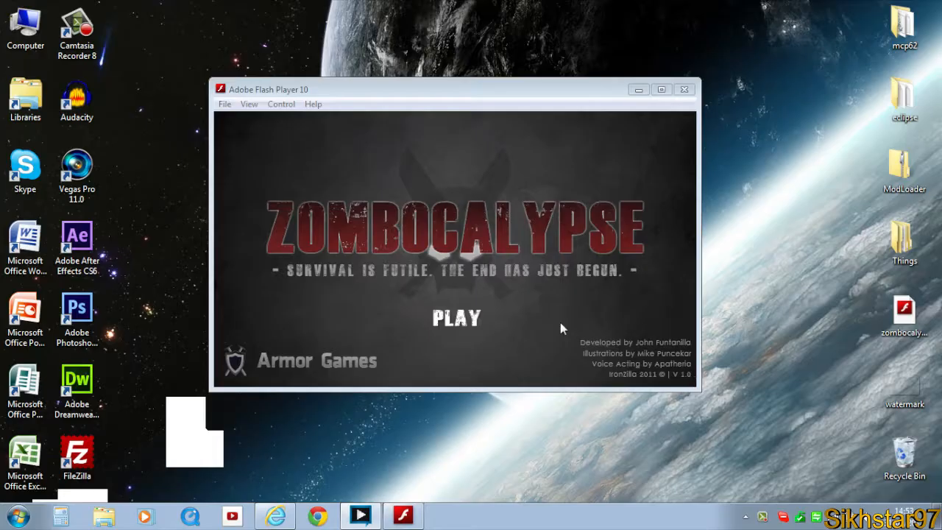
mouse_move(489, 198)
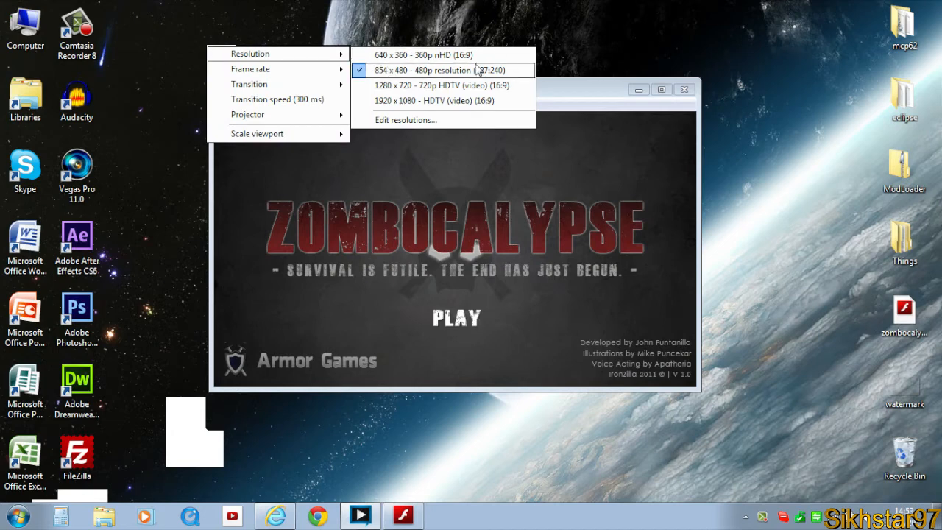
mouse_move(427, 79)
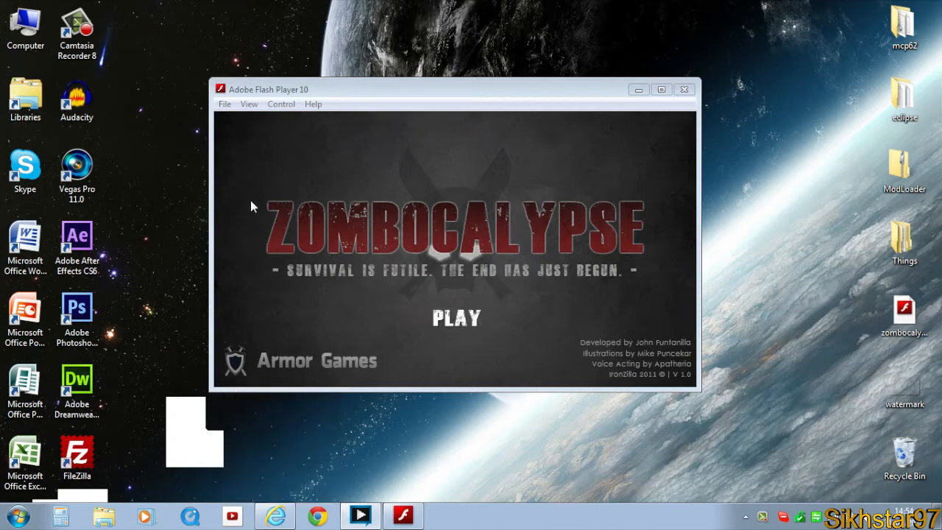
left_click(224, 104)
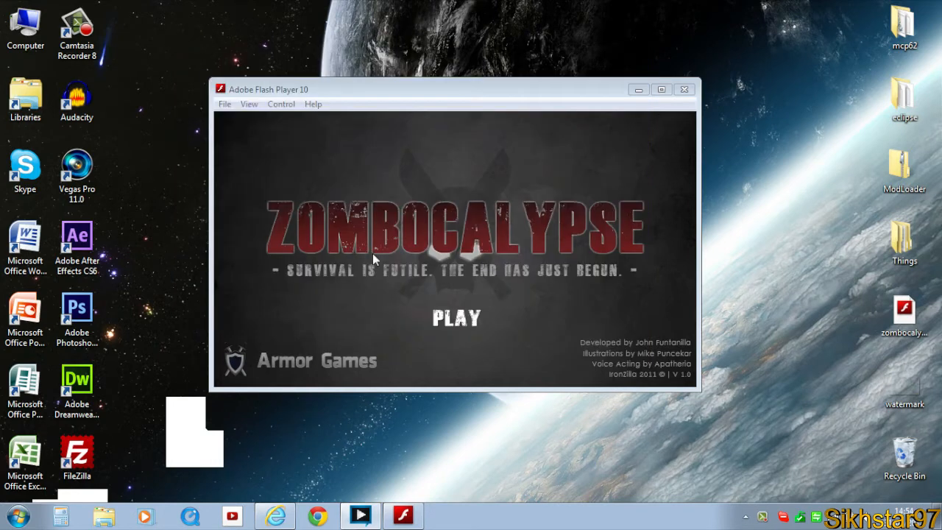
mouse_move(372, 171)
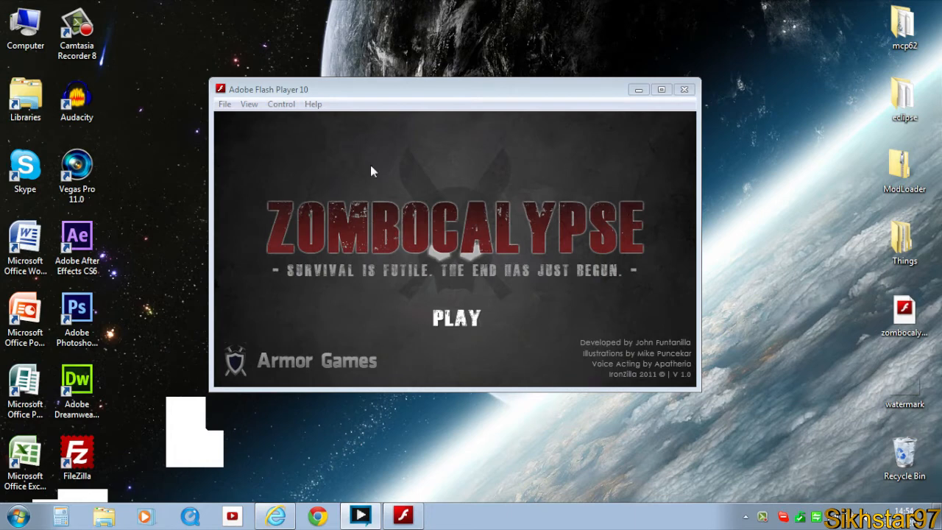
mouse_move(476, 250)
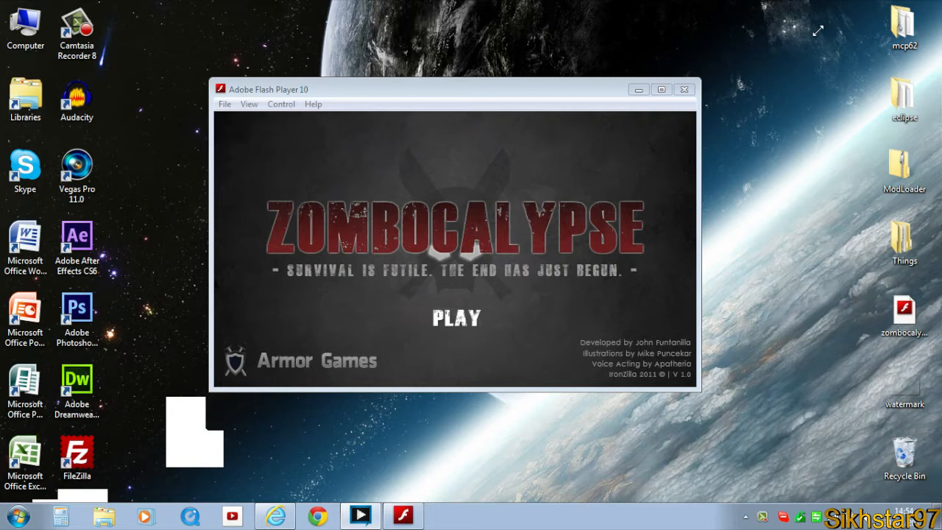
mouse_move(368, 414)
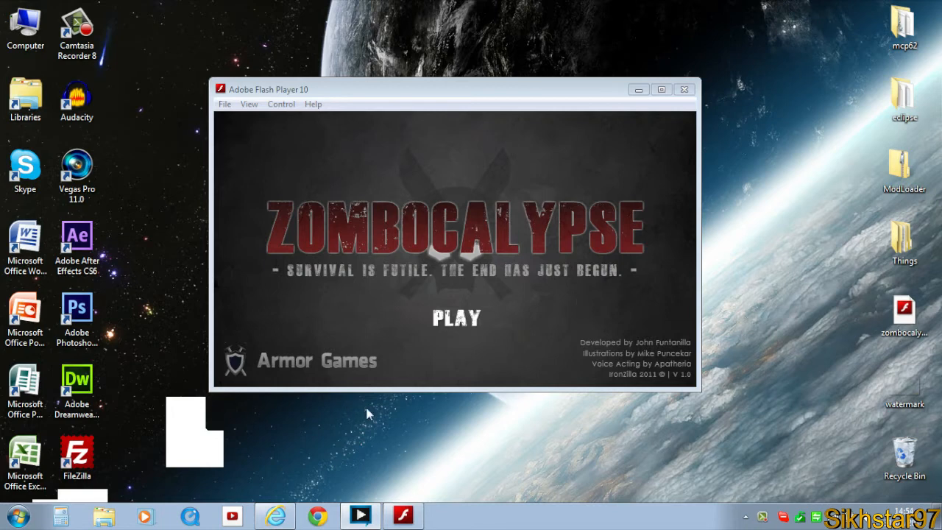
mouse_move(357, 43)
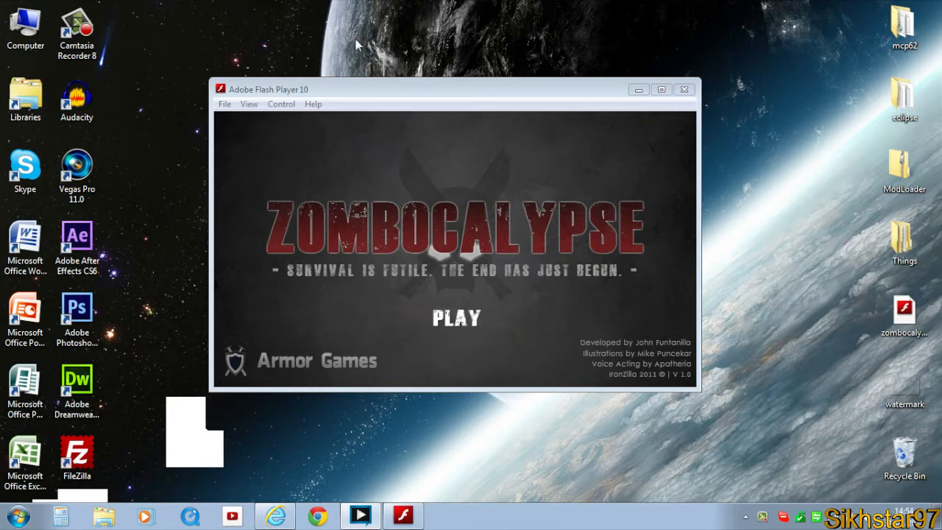
mouse_move(383, 107)
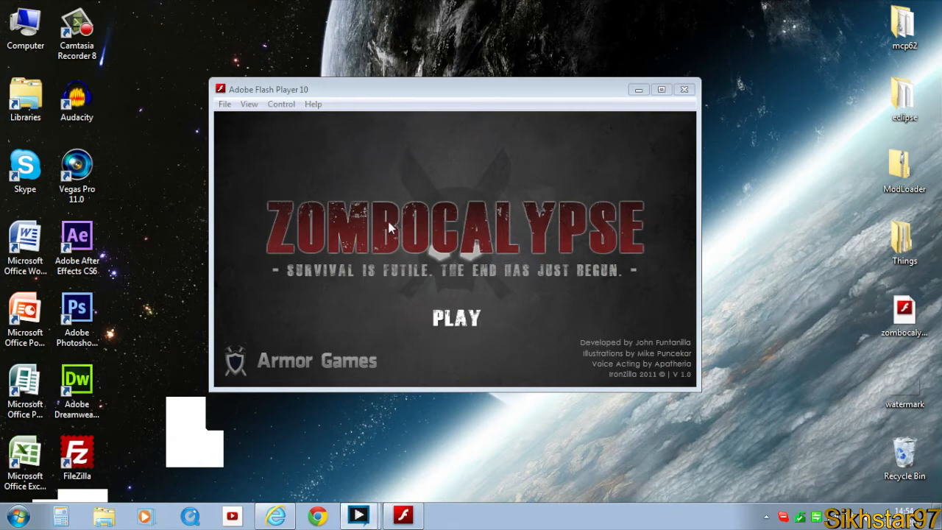
mouse_move(409, 226)
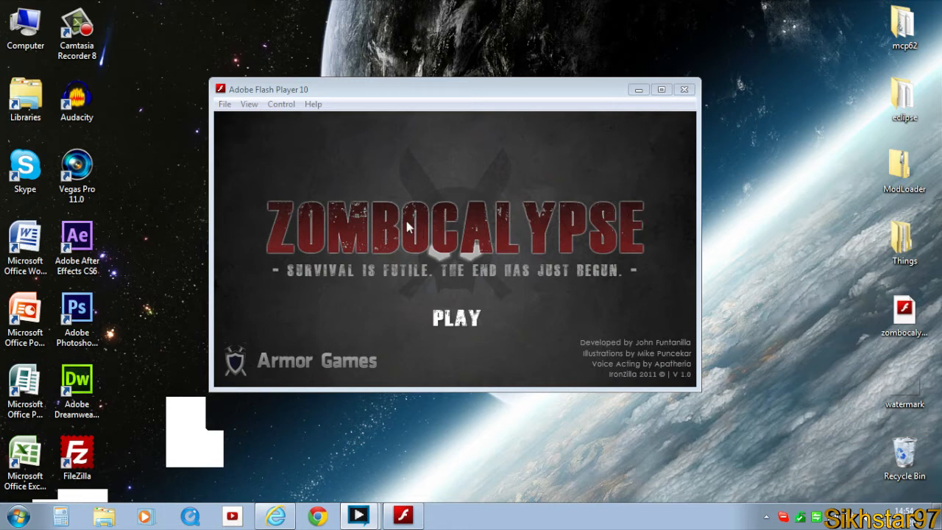
mouse_move(524, 197)
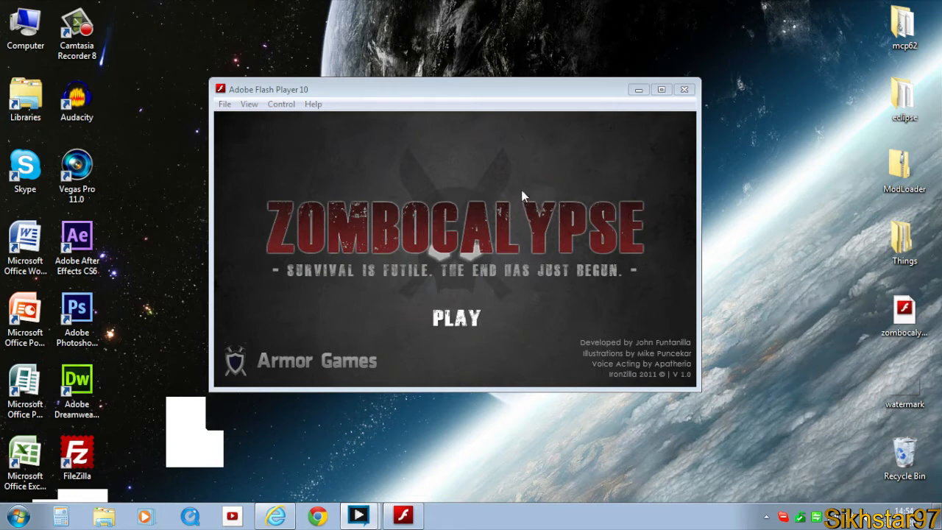
mouse_move(829, 359)
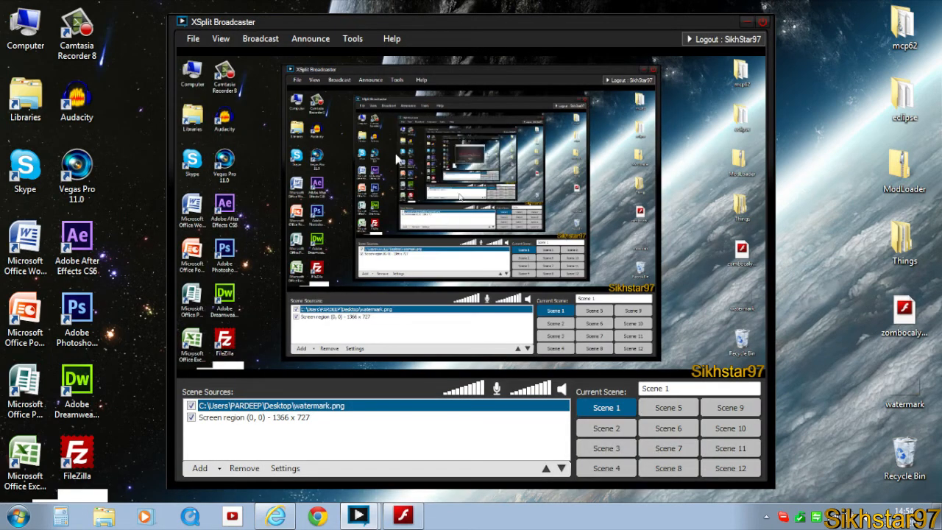
mouse_move(823, 357)
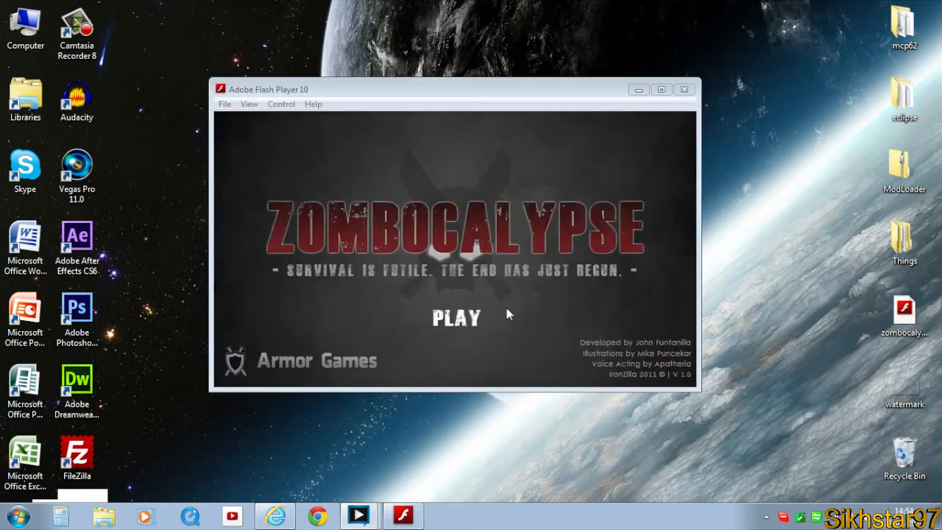
mouse_move(822, 126)
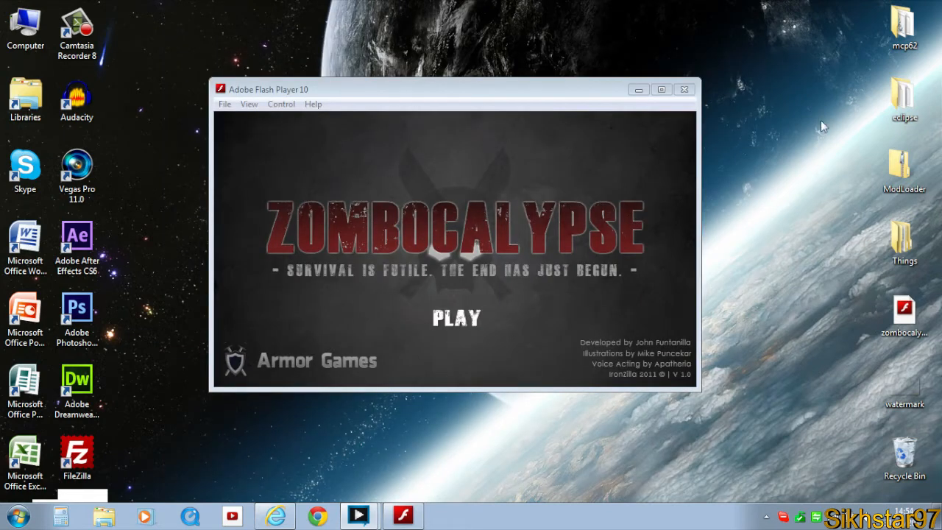
mouse_move(304, 214)
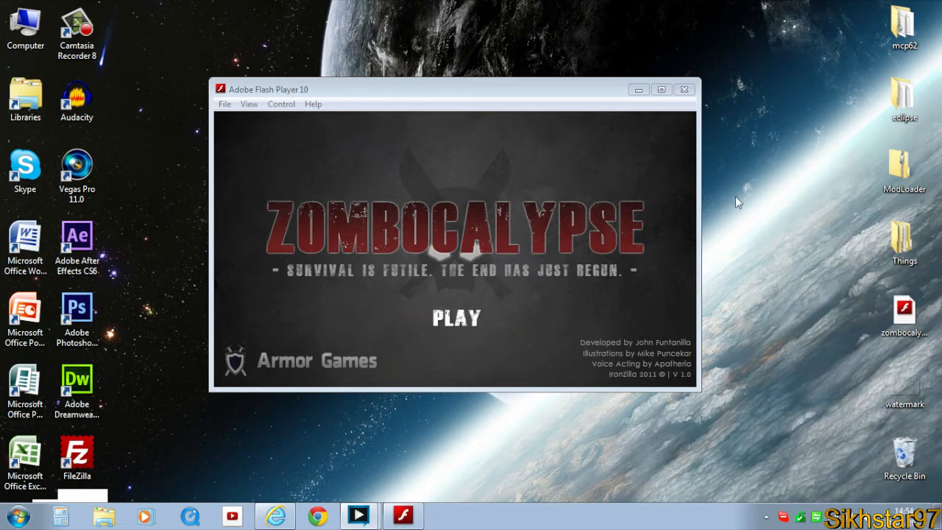
mouse_move(732, 200)
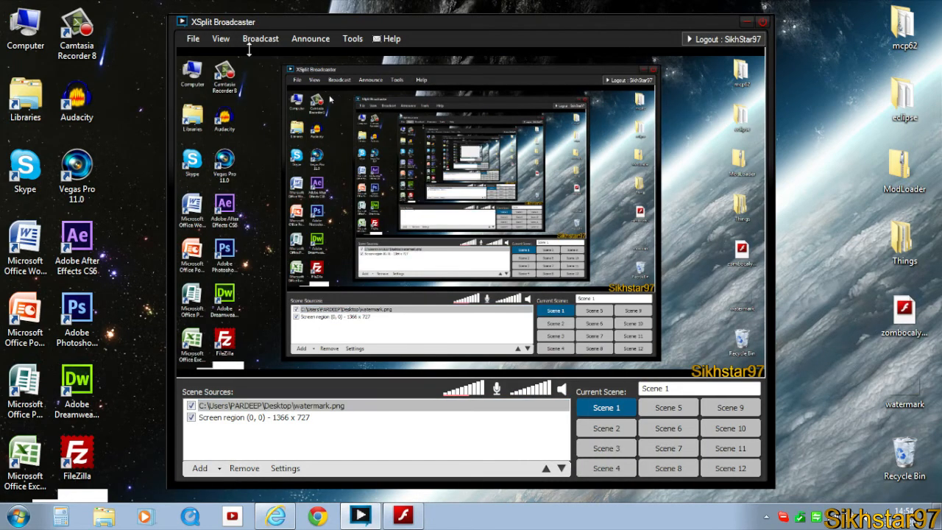
- Scale the XSplit preview viewport to 50% from the View menu
left_click(220, 38)
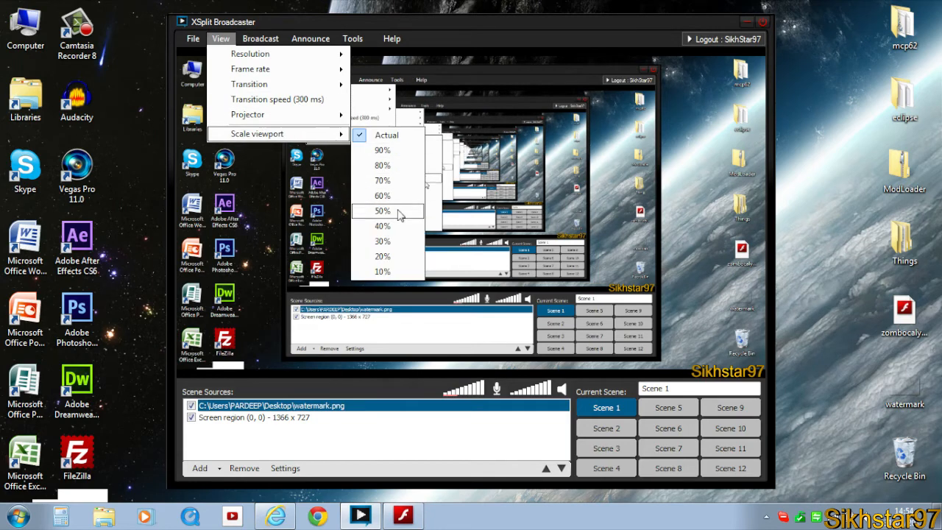
left_click(382, 211)
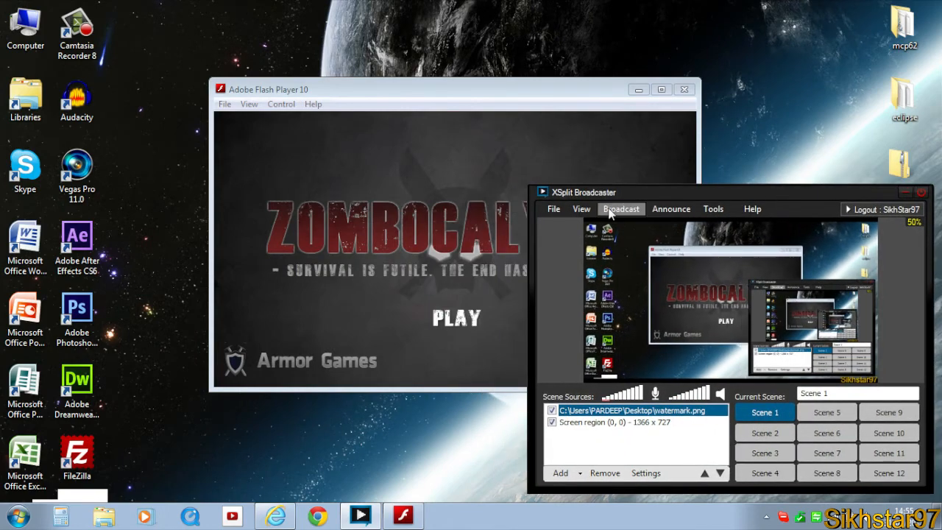
mouse_move(486, 103)
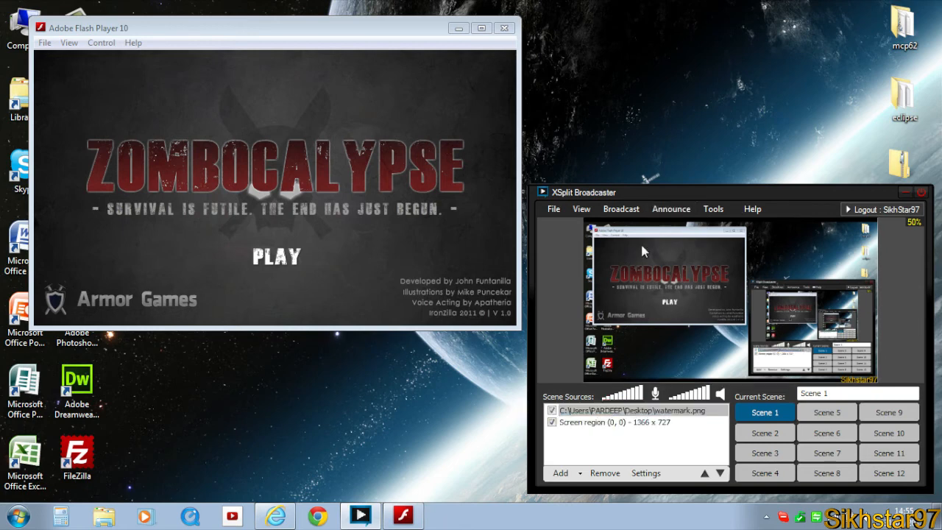
- Start streaming live to the Justin.tv channel from the Broadcast menu
left_click(621, 208)
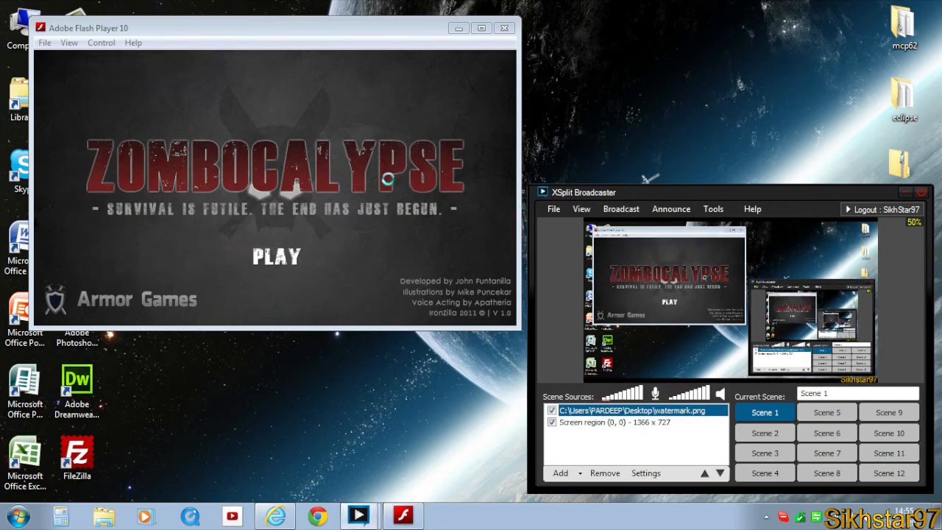
mouse_move(580, 234)
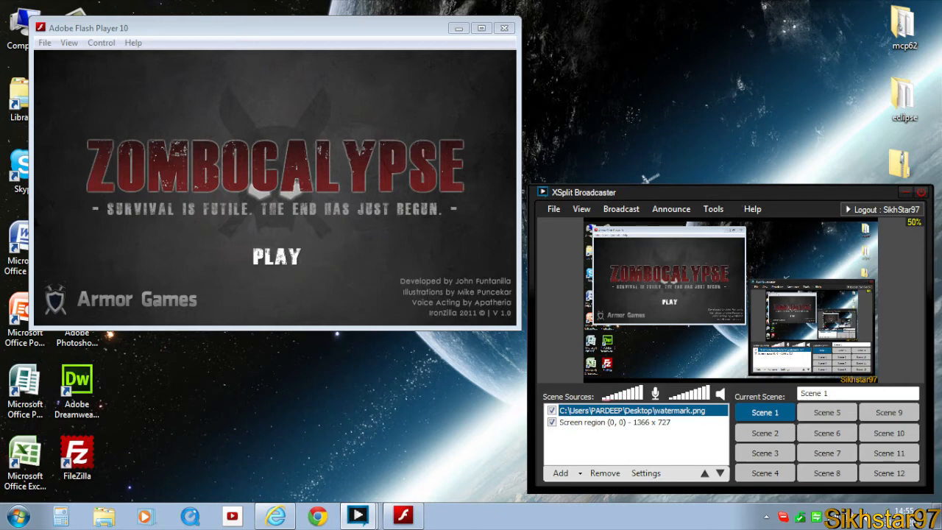
mouse_move(353, 347)
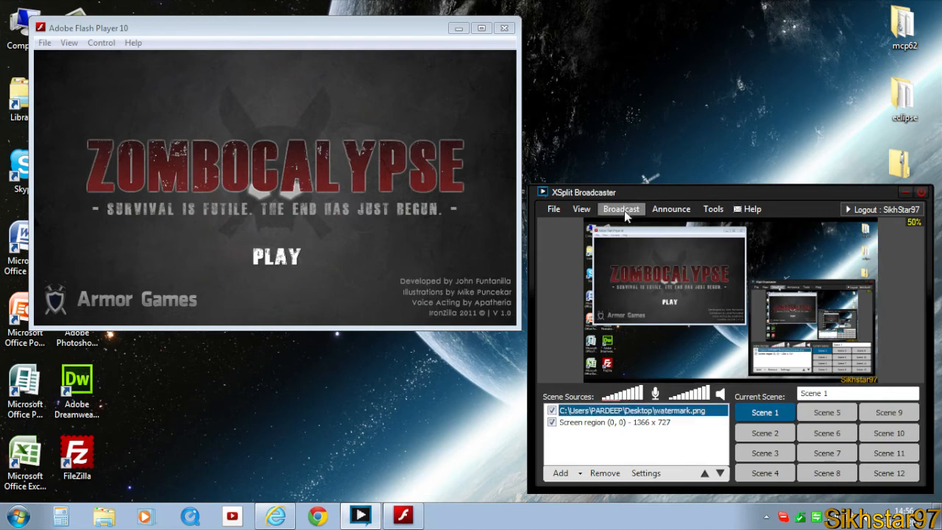
left_click(620, 208)
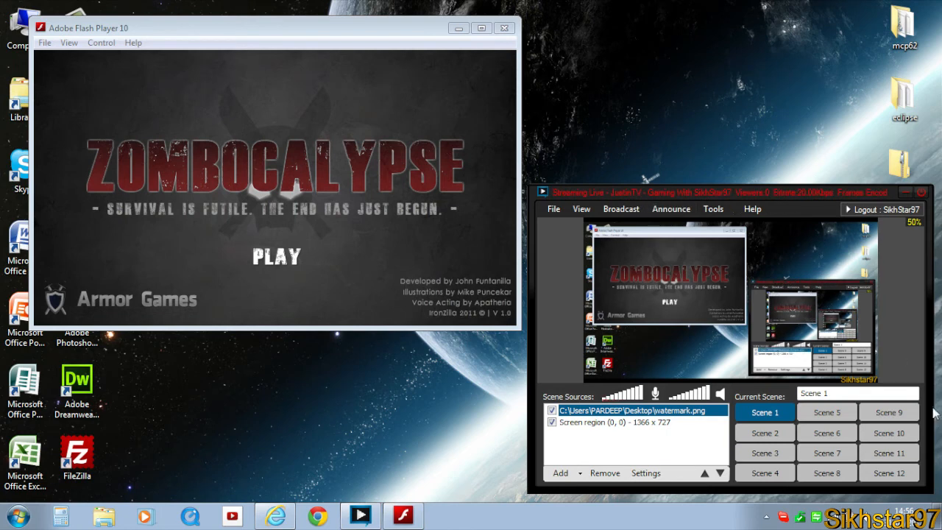
mouse_move(681, 132)
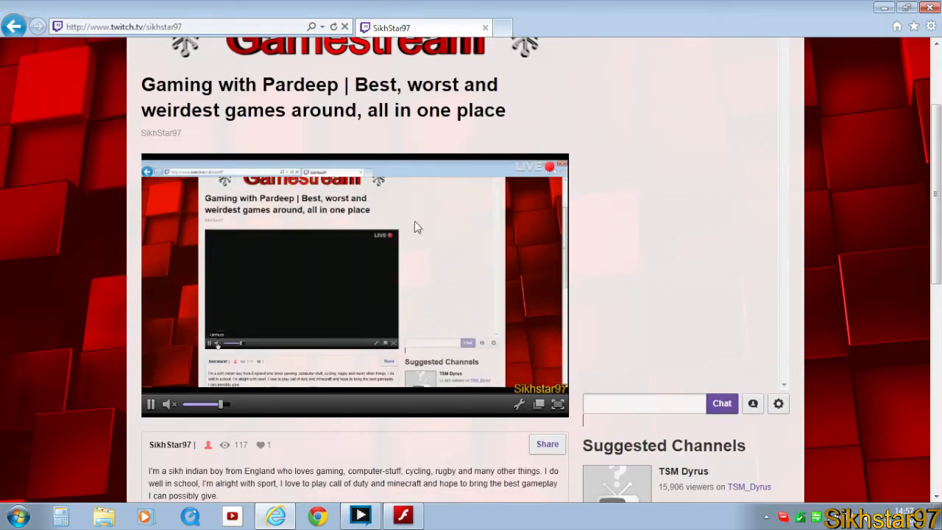
mouse_move(538, 189)
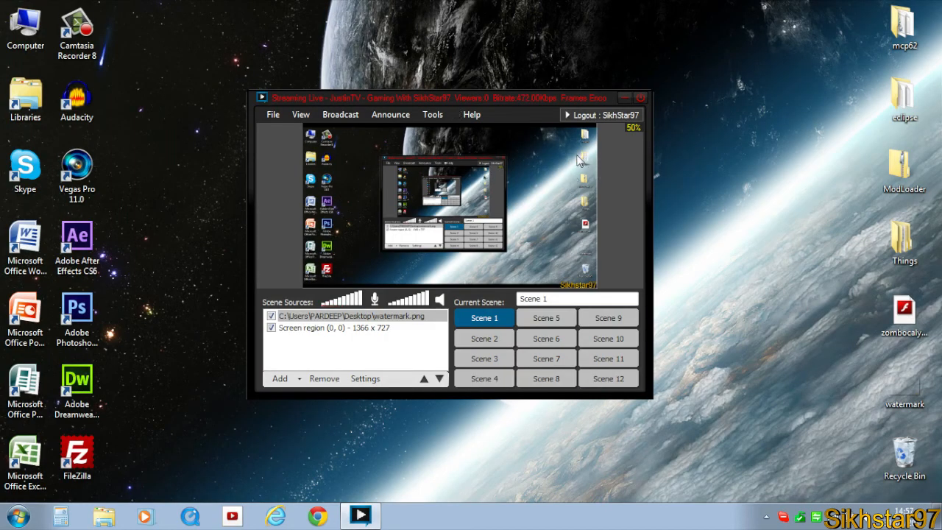
- Deselect the Justin.tv channel to end the stream, then nudge the window right and down
left_click(340, 114)
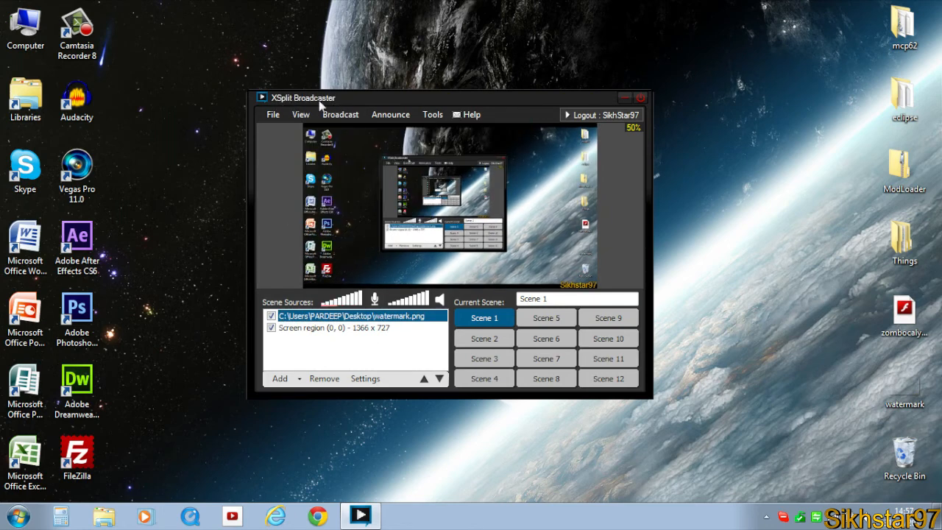
mouse_move(504, 54)
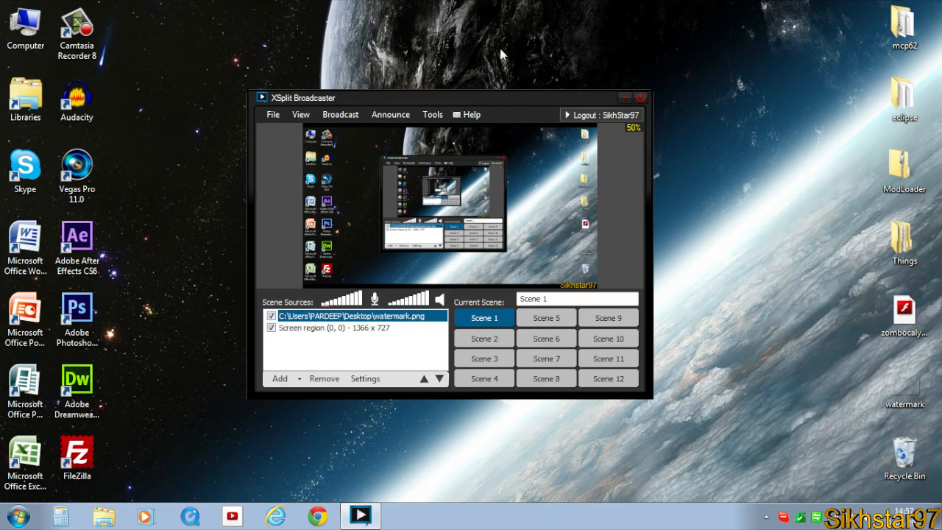
left_click_drag(303, 98, 317, 104)
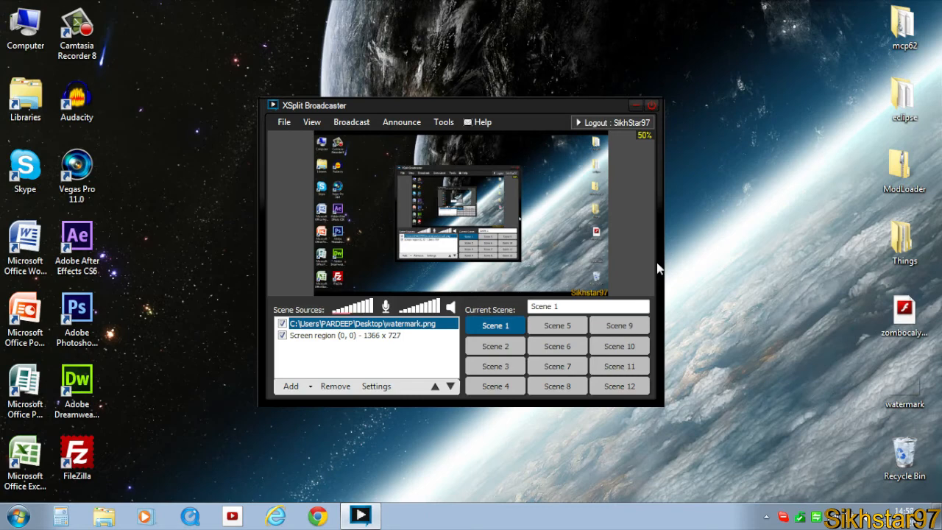
mouse_move(670, 403)
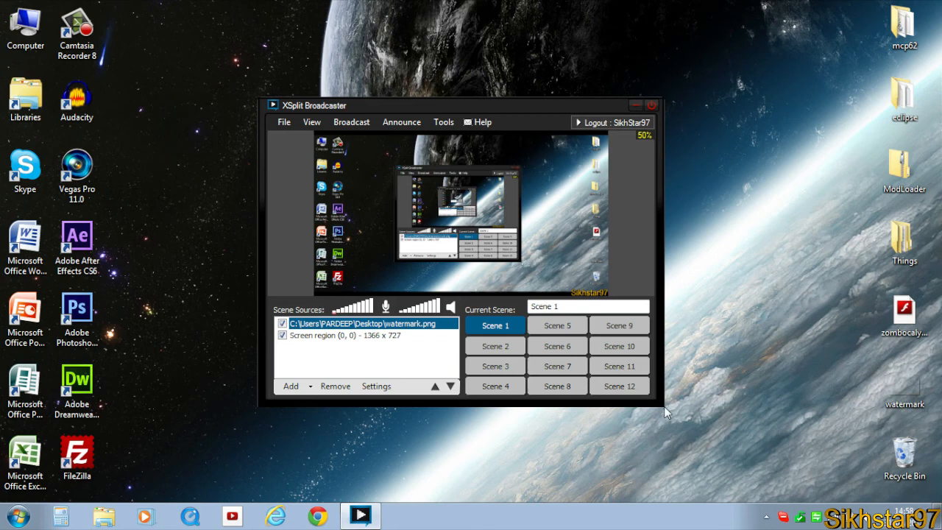
mouse_move(655, 406)
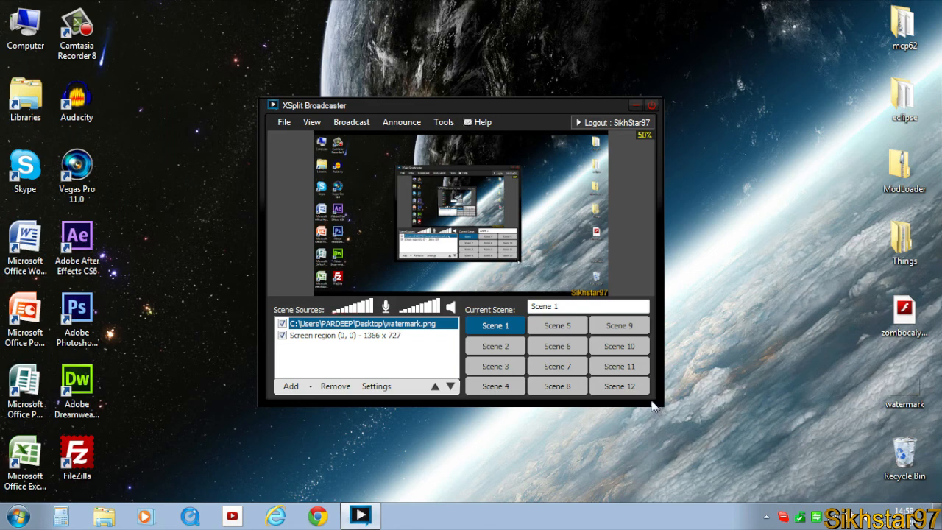
mouse_move(485, 106)
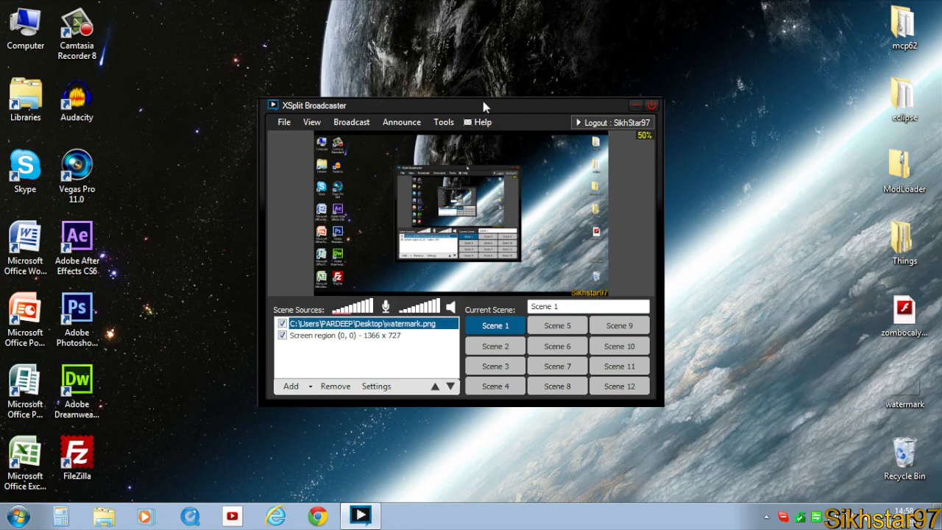
mouse_move(576, 249)
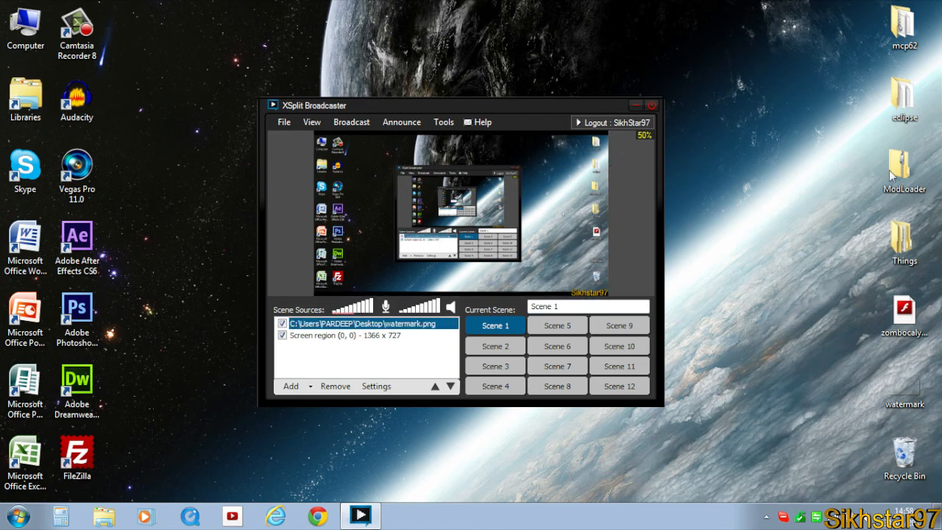
mouse_move(919, 64)
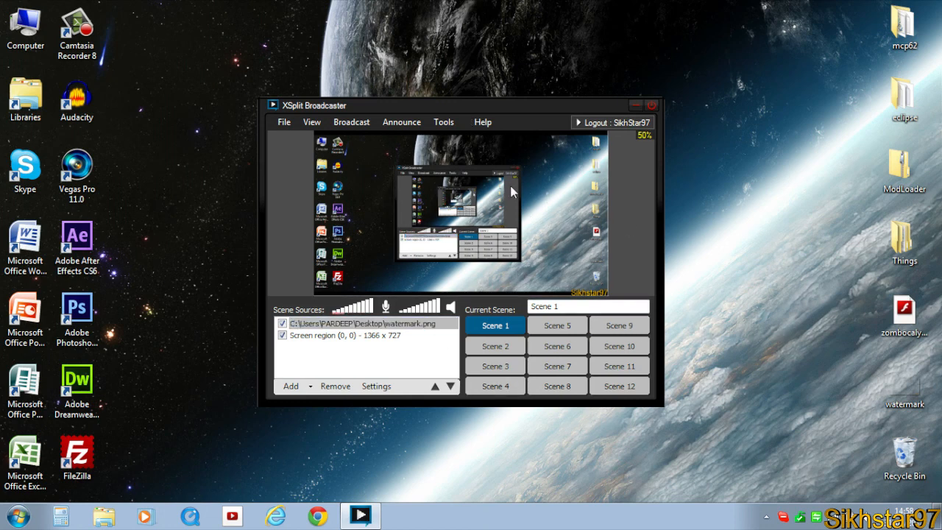
mouse_move(477, 193)
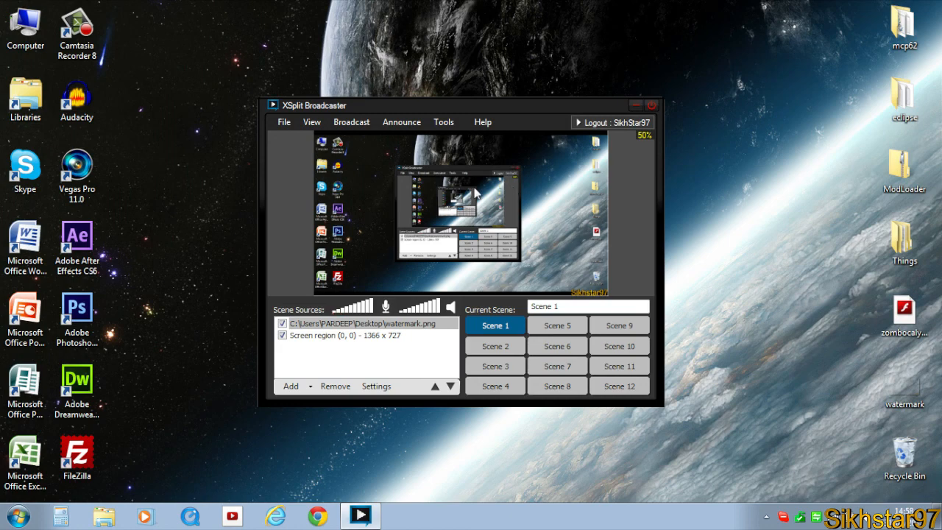
left_click(365, 323)
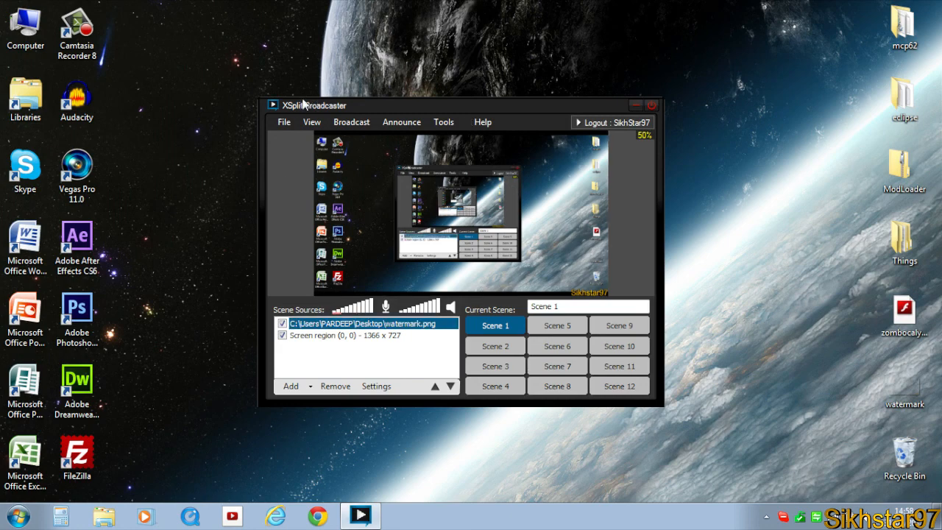
mouse_move(925, 421)
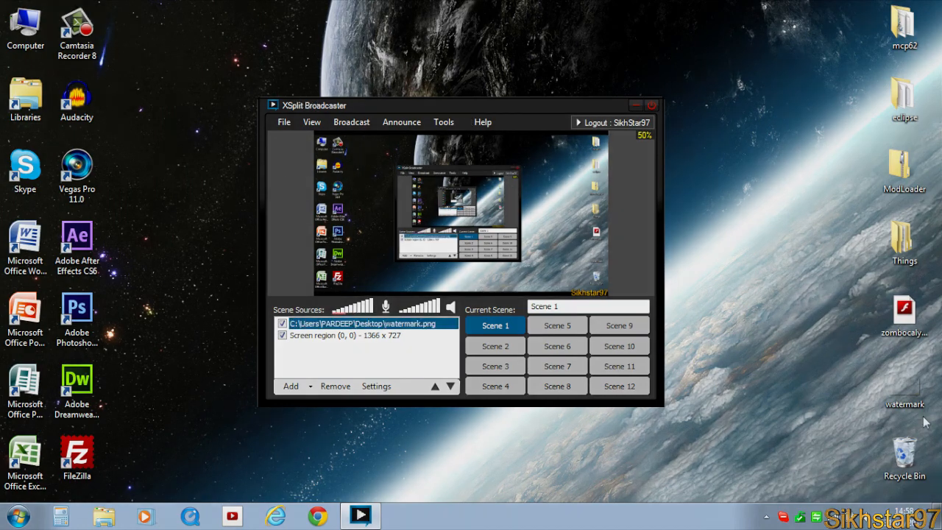